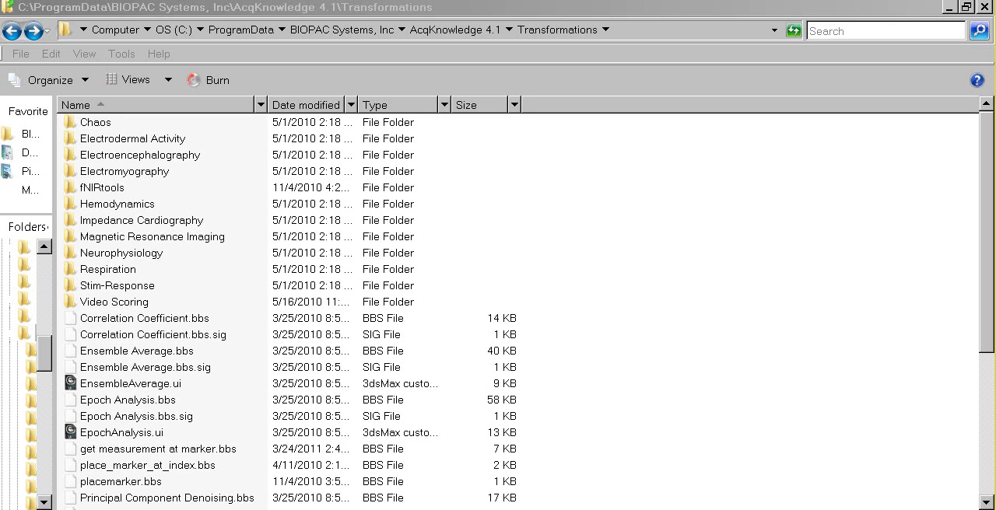
{"action": "mouse_move", "coordinate": [987, 209]}
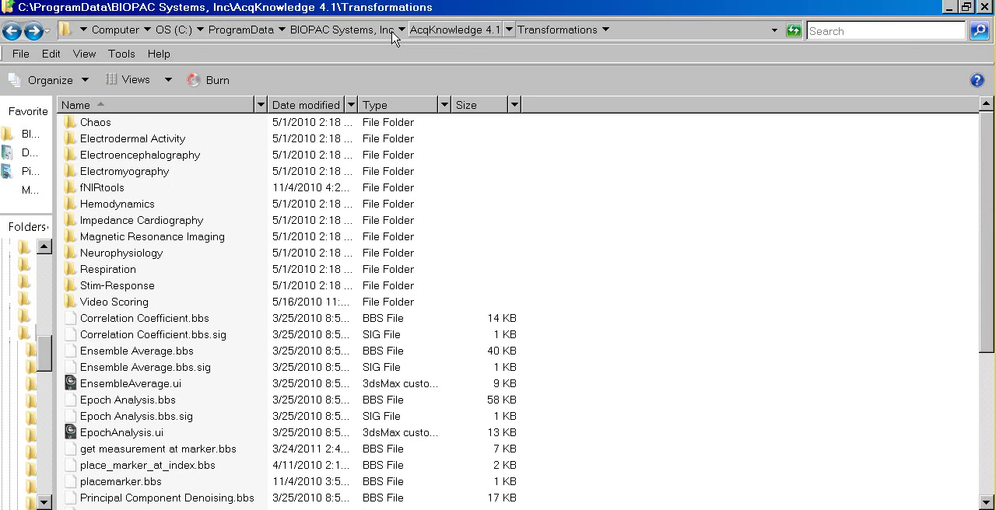
{"action": "mouse_move", "coordinate": [560, 29]}
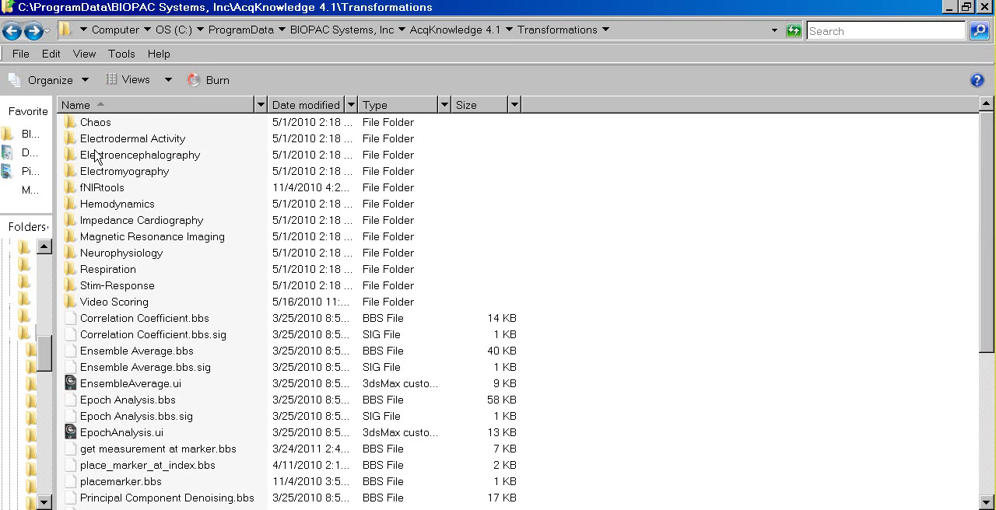
{"action": "mouse_move", "coordinate": [958, 270]}
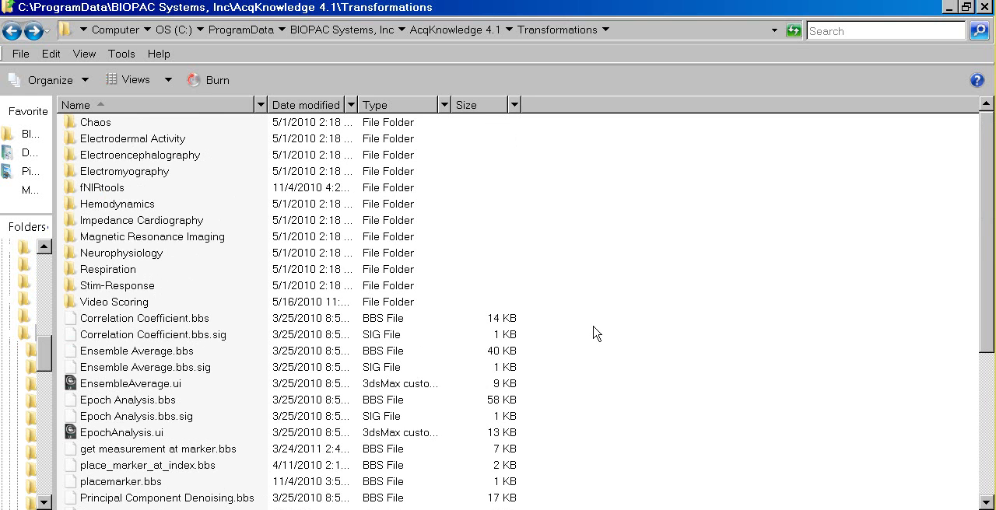
{"action": "mouse_move", "coordinate": [607, 405]}
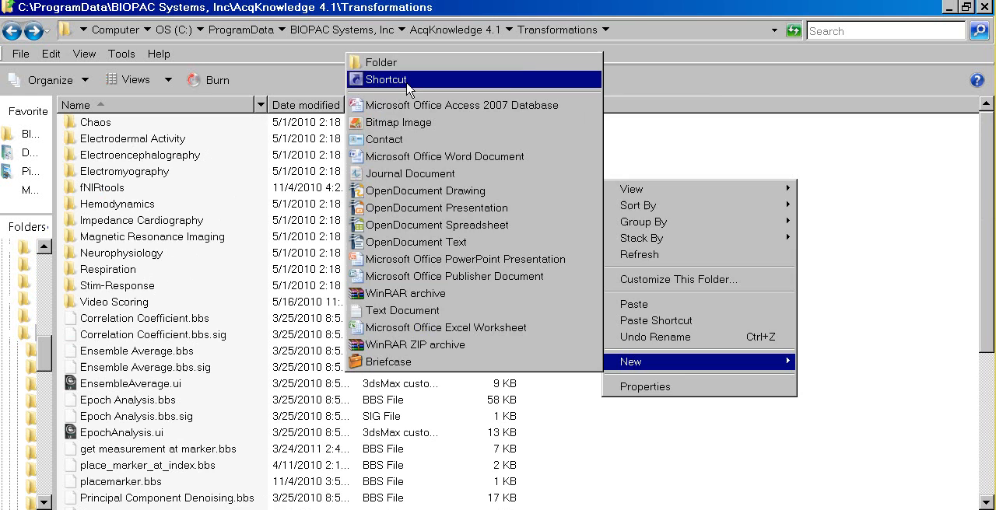
Start a new empty folder in Transformations to become My scripts.
{"action": "left_click", "coordinate": [382, 61]}
{"action": "type", "text": "My scripts"}
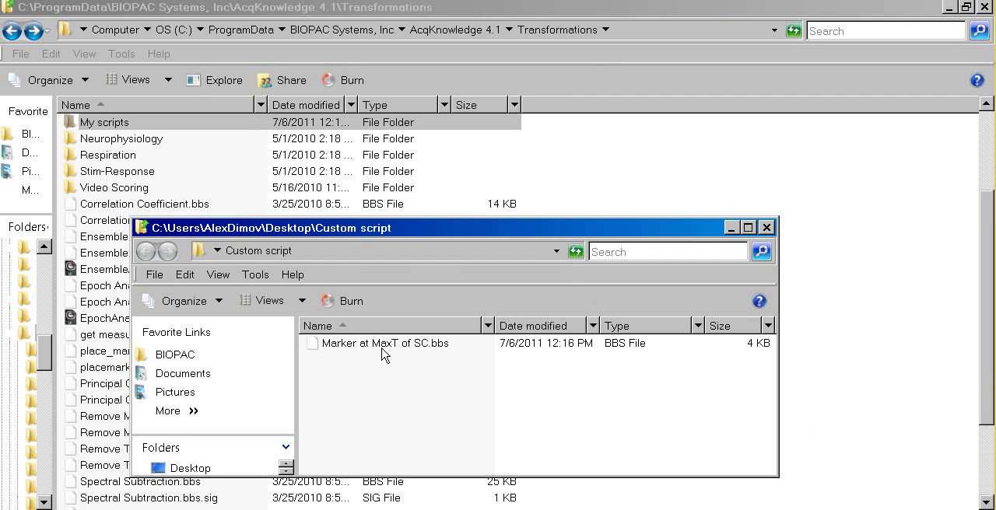
{"action": "mouse_move", "coordinate": [372, 354]}
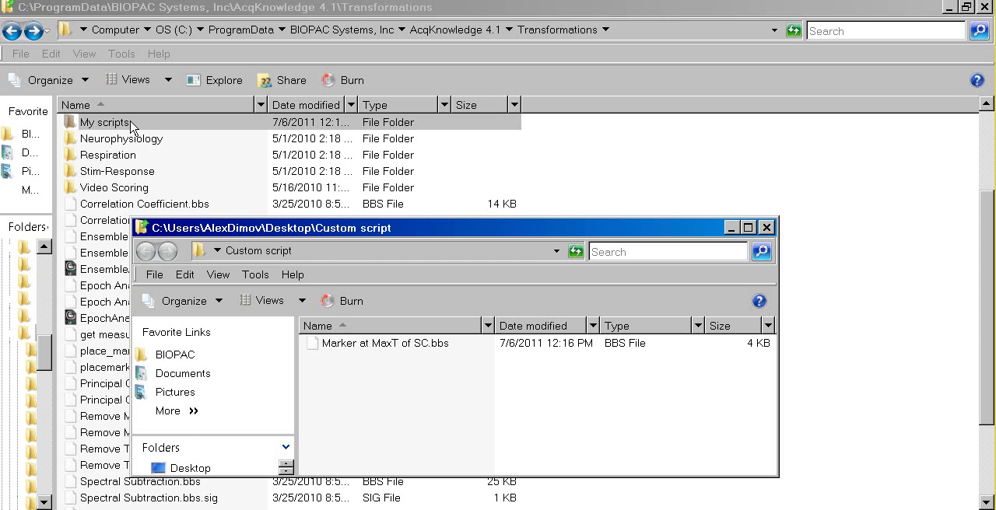
Open the My scripts folder and select the Marker at MaxT of SC.bbs script.
{"action": "double_click", "coordinate": [104, 123]}
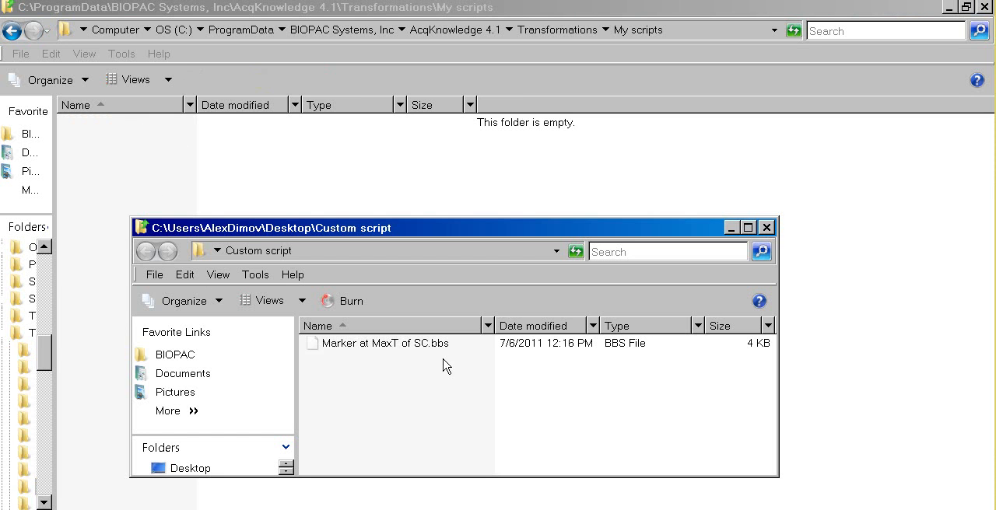
{"action": "left_click", "coordinate": [384, 343]}
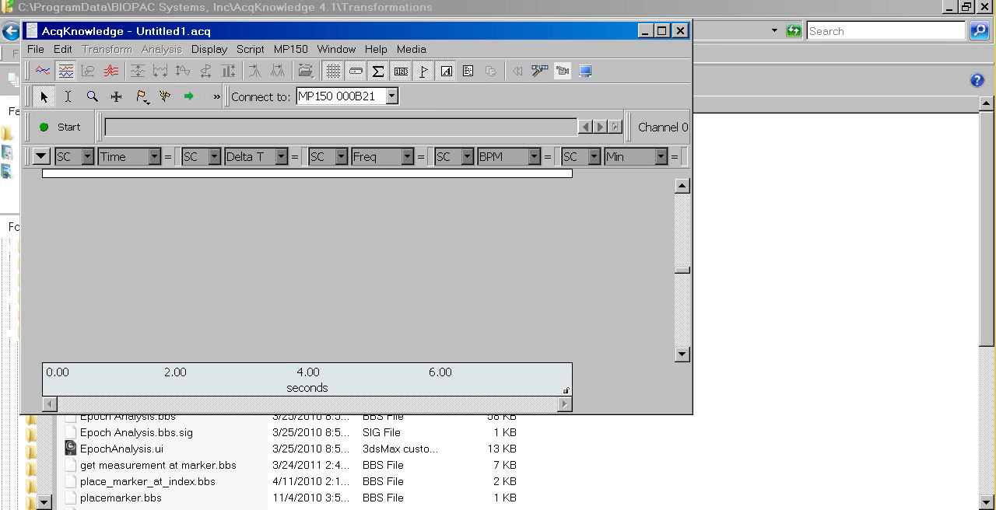
{"action": "mouse_move", "coordinate": [447, 228]}
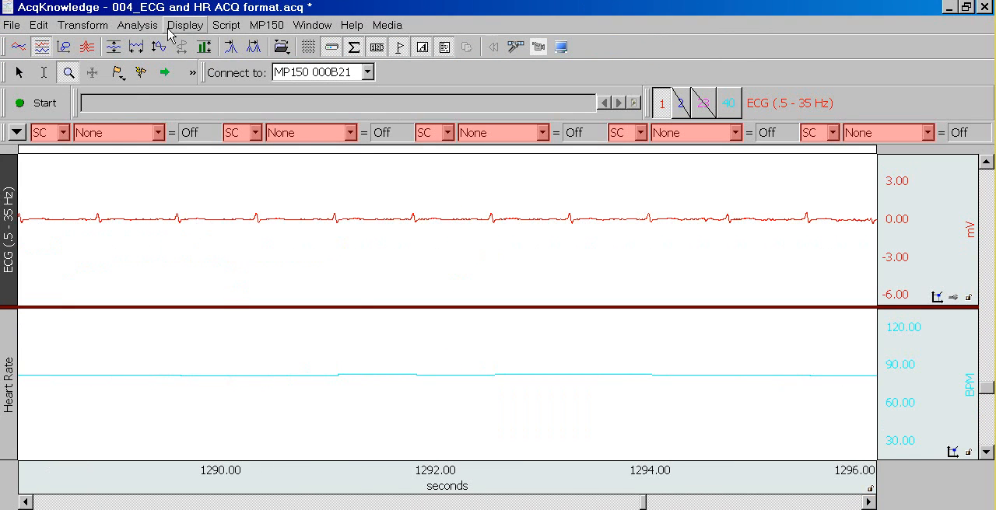
Open the Display menu to autoscale the ECG and Heart Rate waveforms.
{"action": "left_click", "coordinate": [137, 24]}
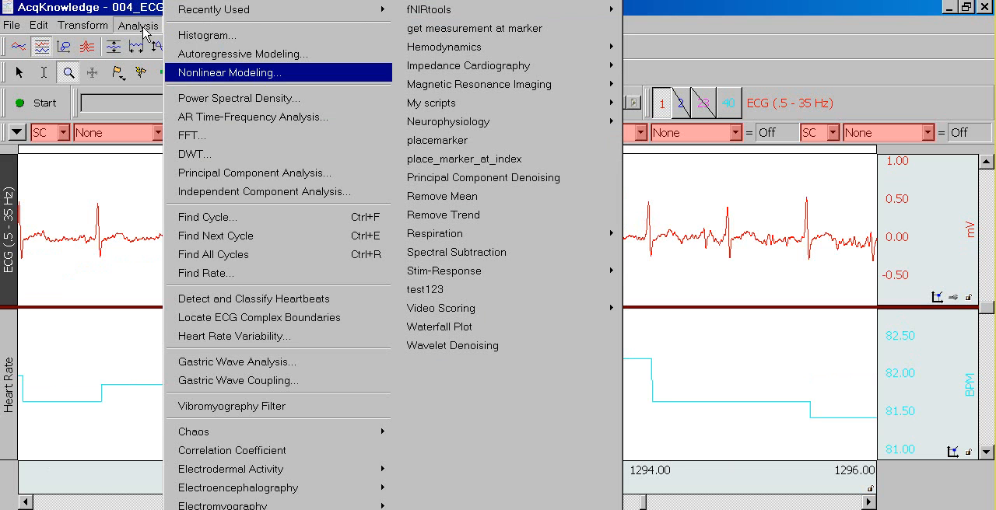
{"action": "mouse_move", "coordinate": [432, 103]}
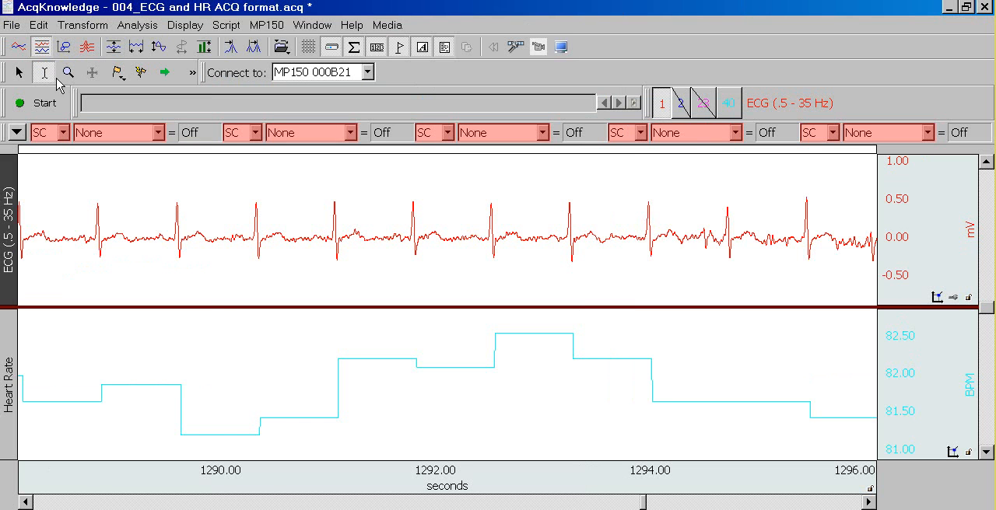
Select the QRS complex near 1289.5 s and bring up the Analysis menu toward My scripts.
{"action": "left_click_drag", "start_coordinate": [163, 234], "coordinate": [194, 234]}
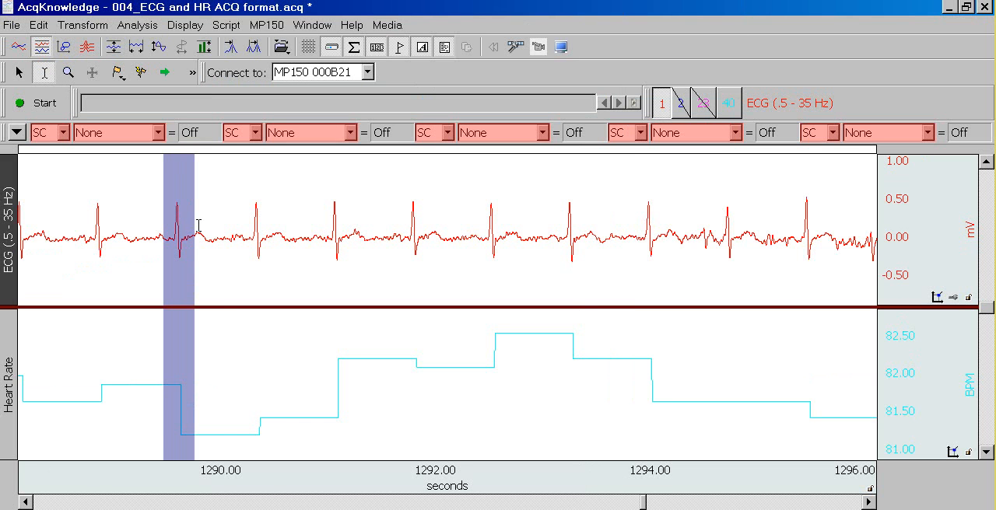
{"action": "left_click", "coordinate": [137, 25]}
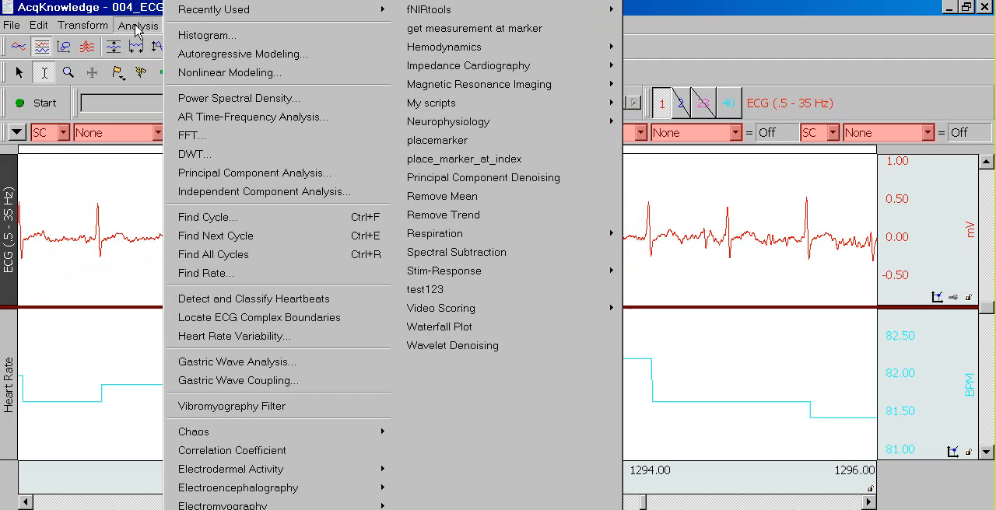
{"action": "mouse_move", "coordinate": [506, 102]}
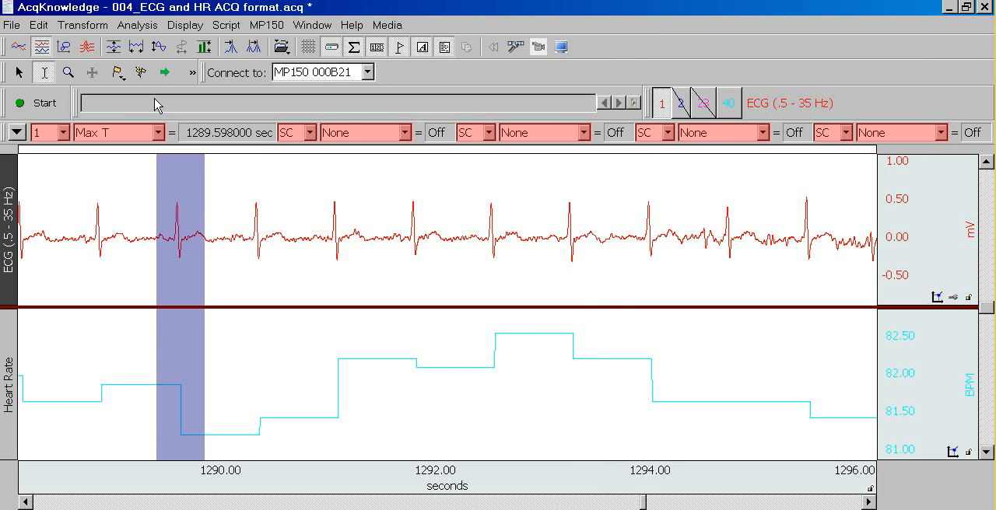
{"action": "left_click", "coordinate": [137, 25]}
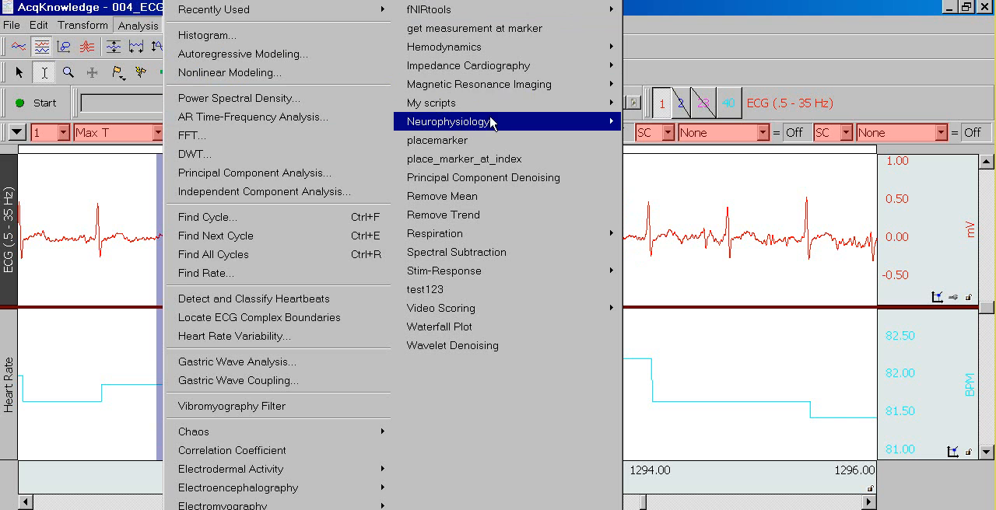